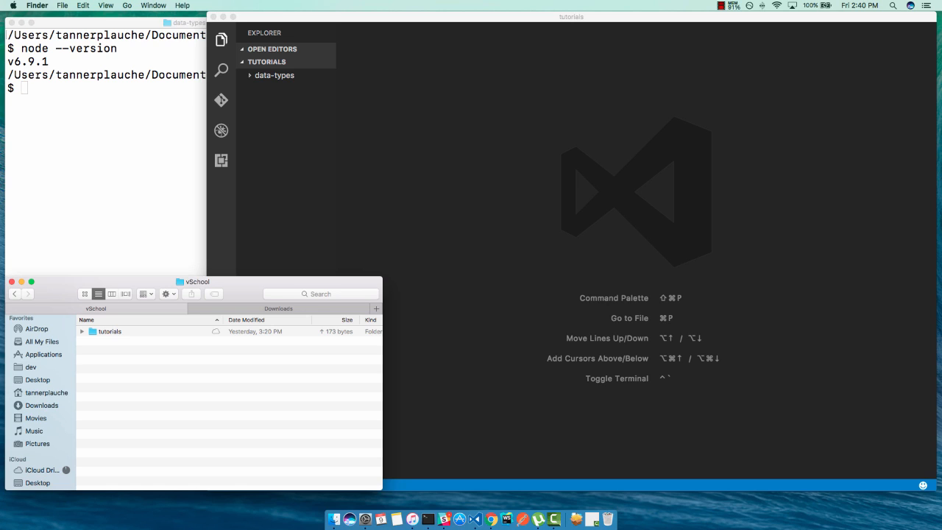
Expand tutorials and data-types in Finder to reveal booleans.js, numbers.js and strings.js.
left_click(82, 331)
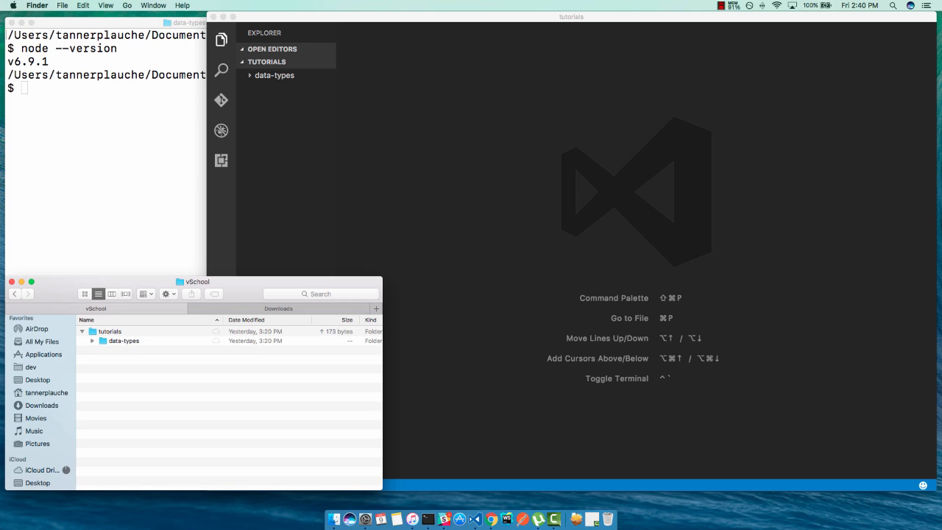
left_click(91, 341)
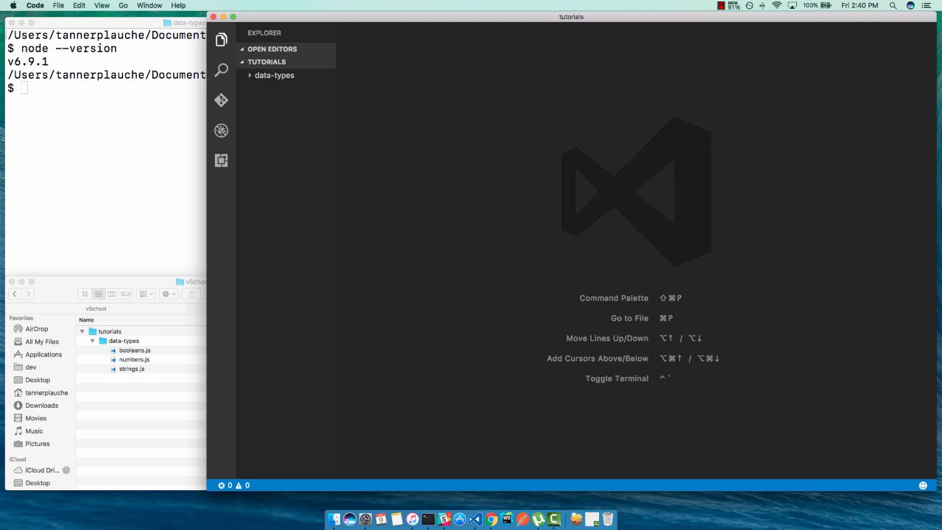
Open the tutorials/data-types folder as the VS Code workspace via File > Open.
left_click(59, 6)
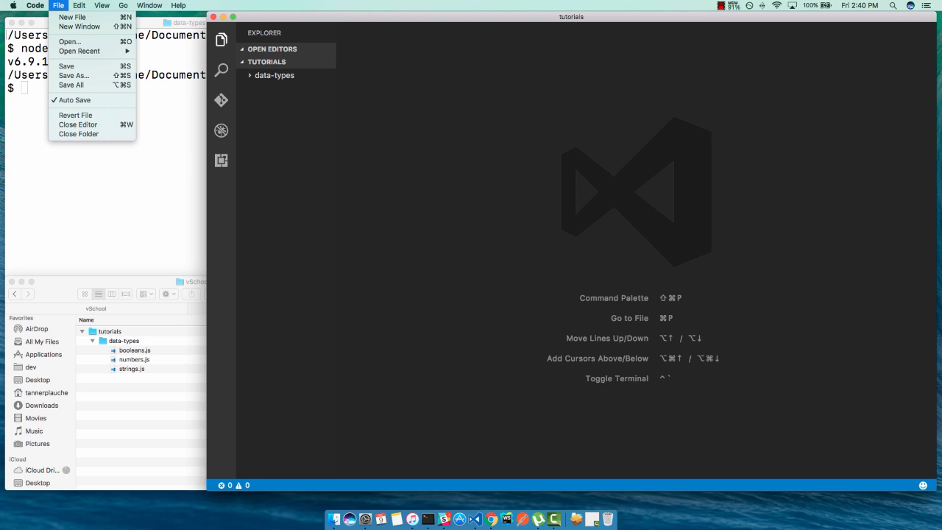
mouse_move(70, 41)
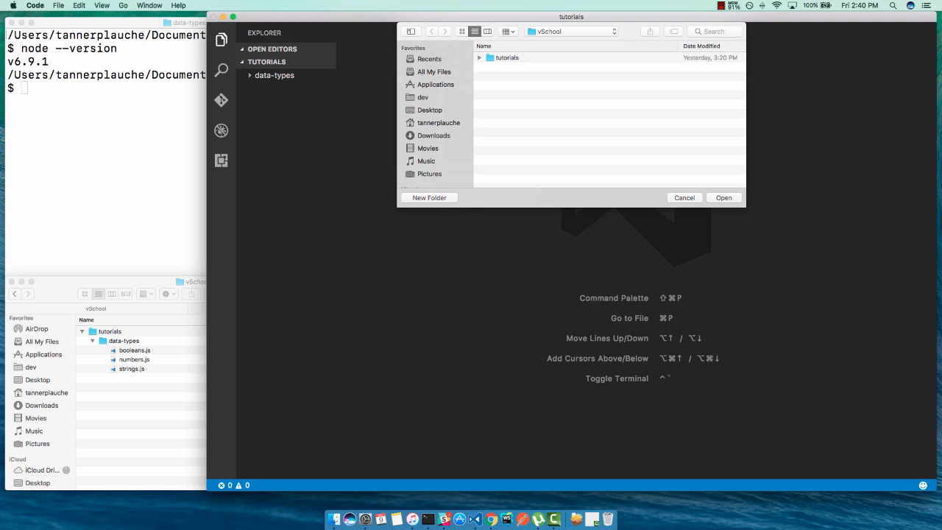
left_click(480, 58)
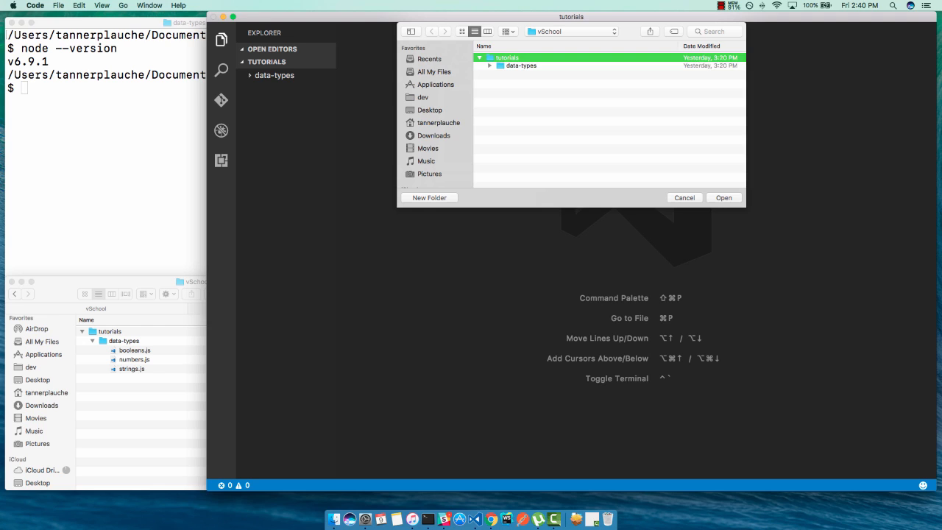
left_click(521, 68)
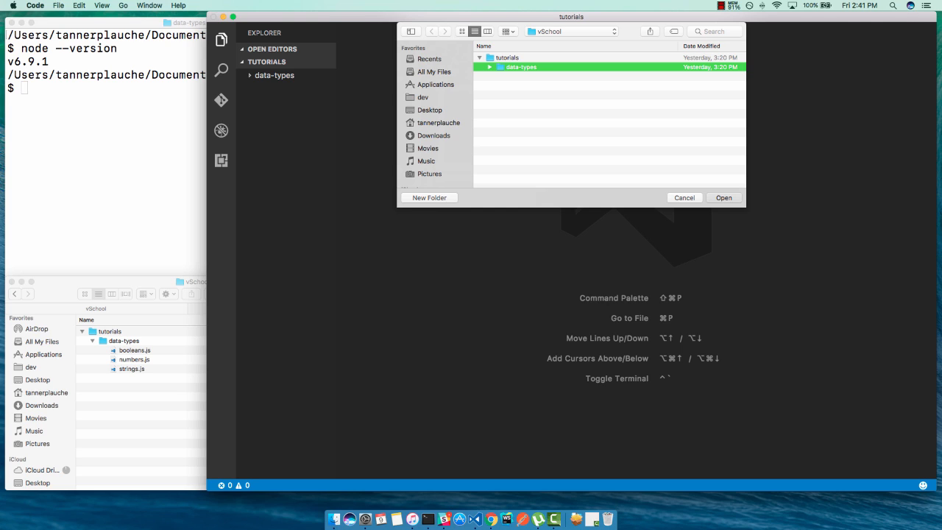
left_click(724, 197)
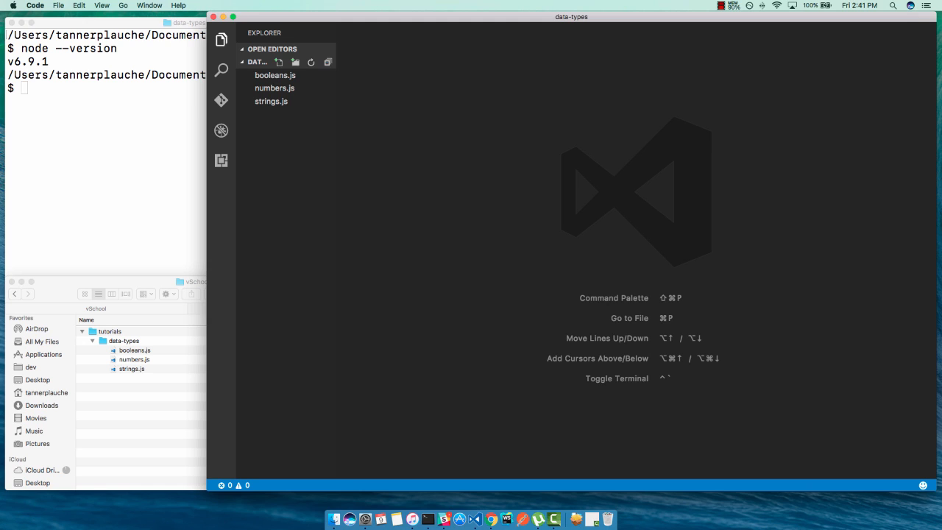
Create a new empty file named scrap.js in the data-types workspace.
right_click(295, 115)
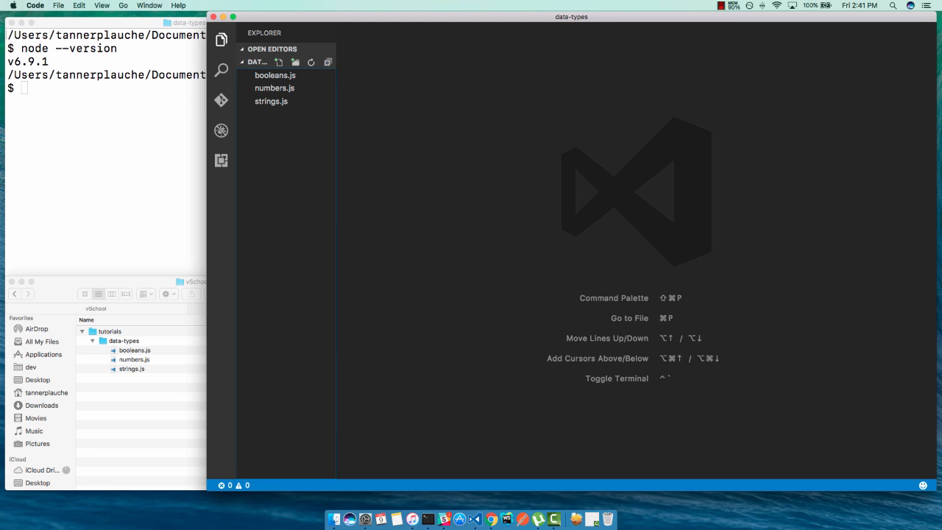
left_click(294, 62)
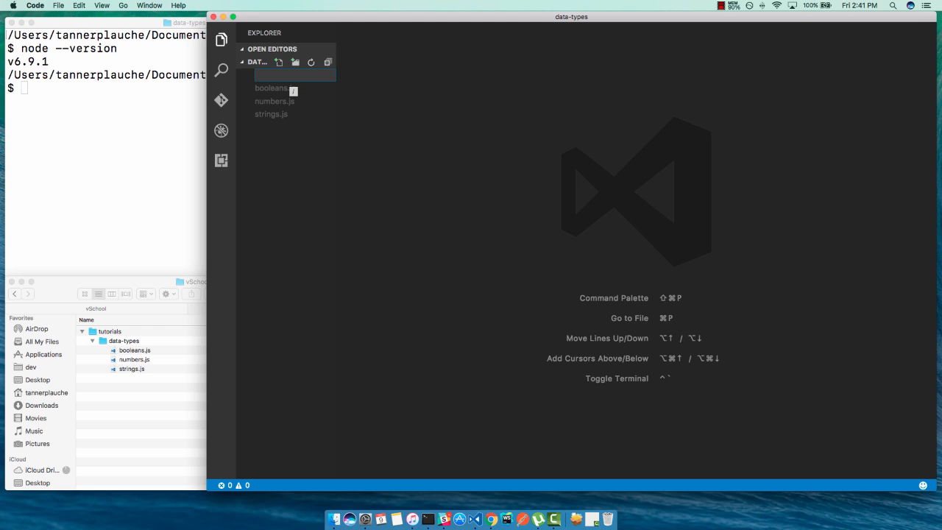
type("scrap")
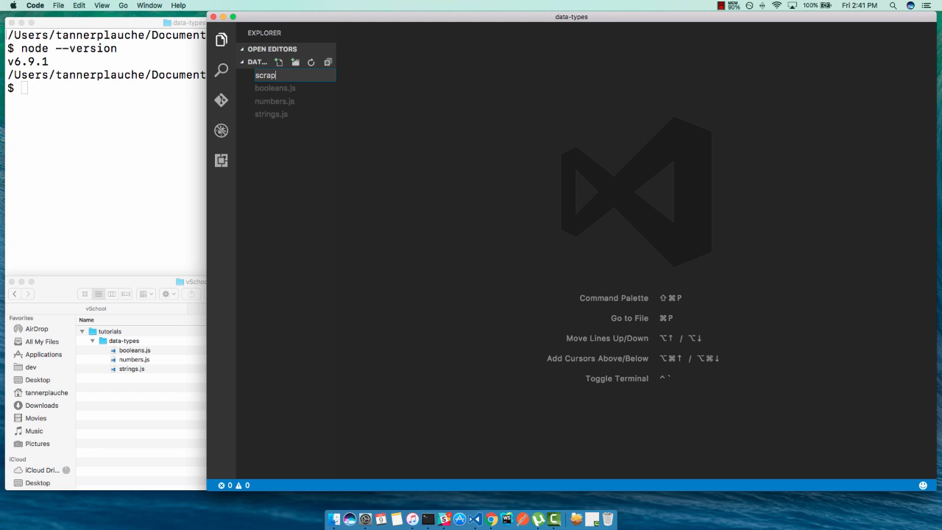
type(".js")
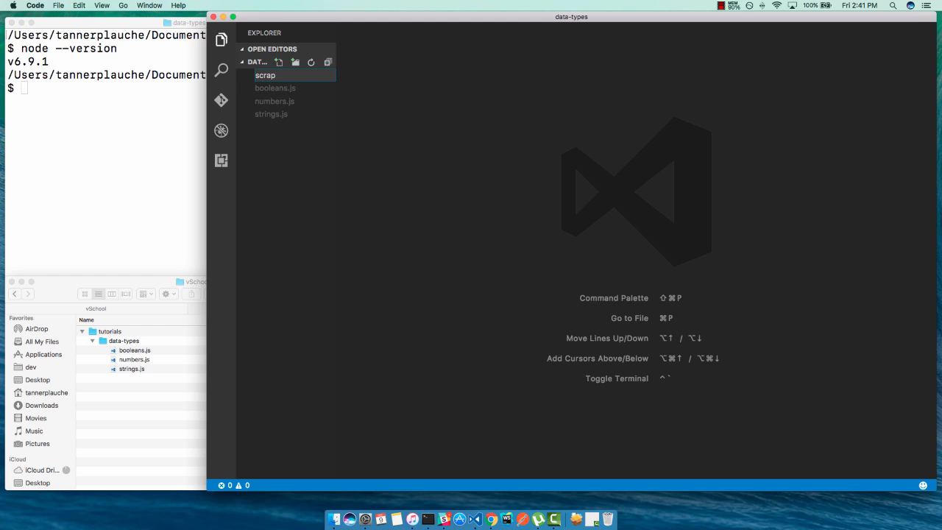
type(".js")
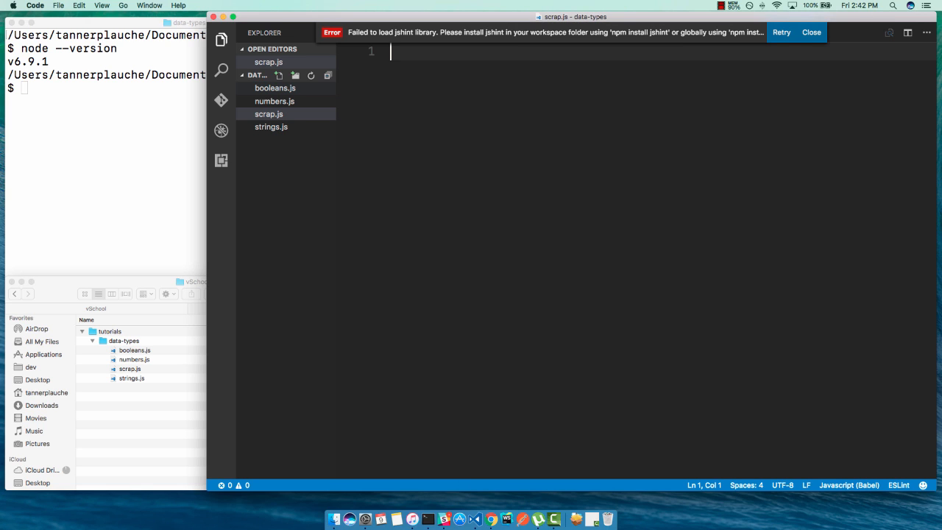
Dismiss the jshint error and write console.log("It's working!"); in scrap.js.
left_click(813, 32)
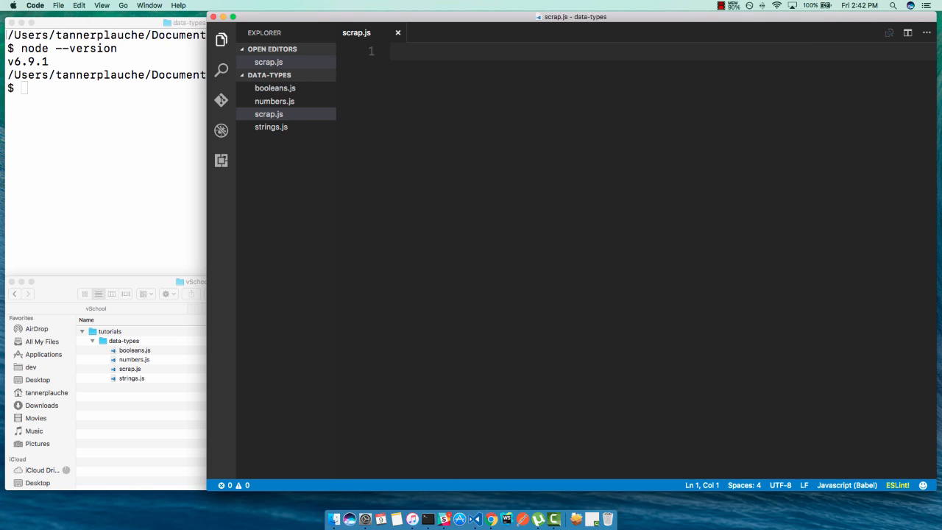
left_click(450, 67)
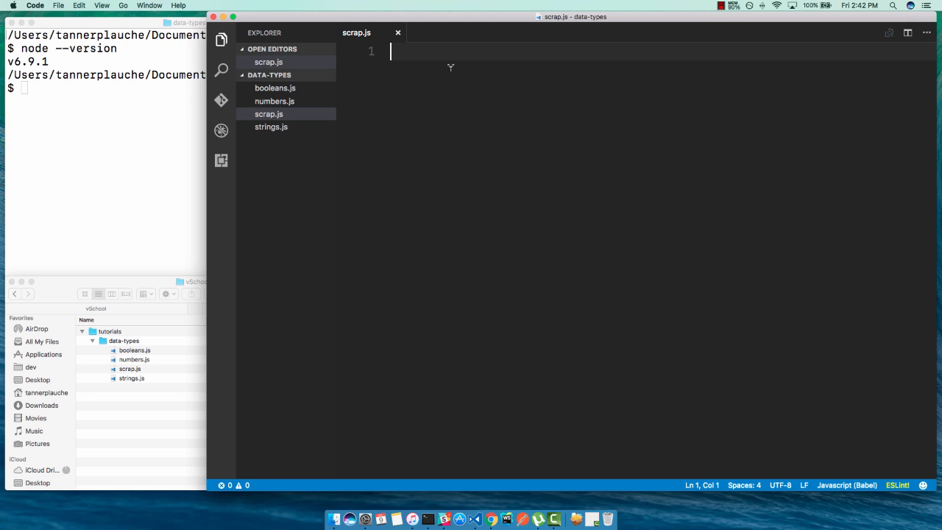
type("console")
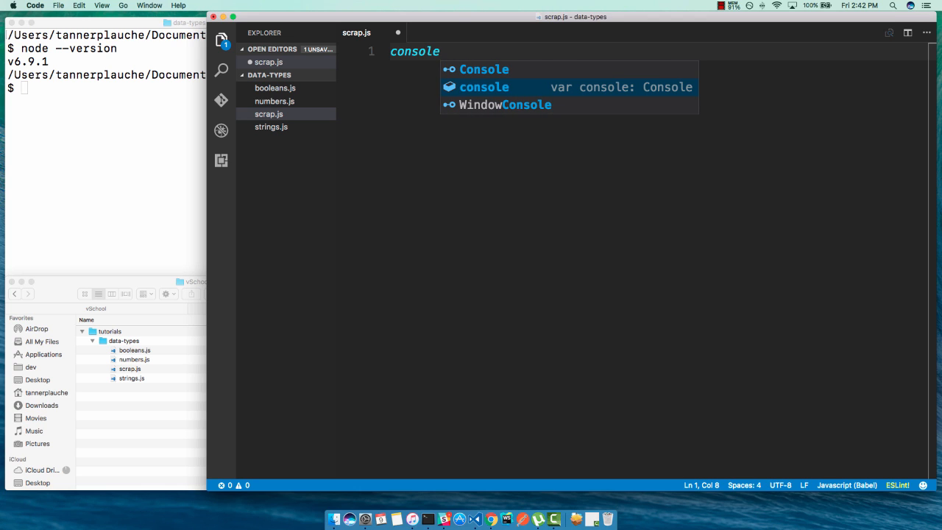
type(".log(\"")
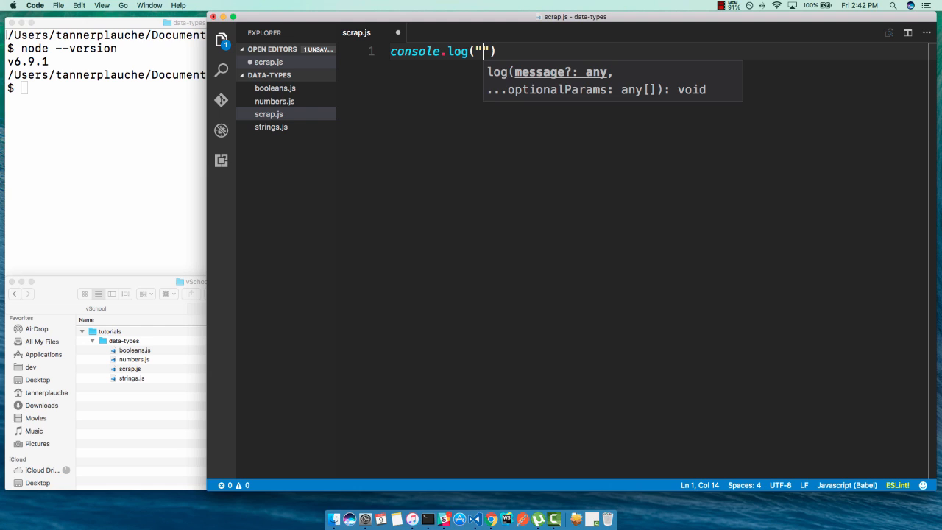
key("Backspace")
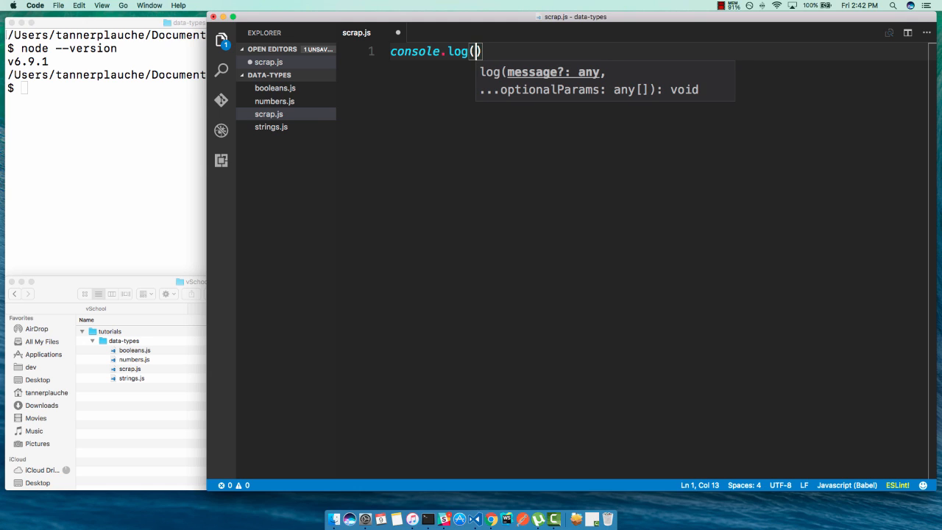
type("\"\"")
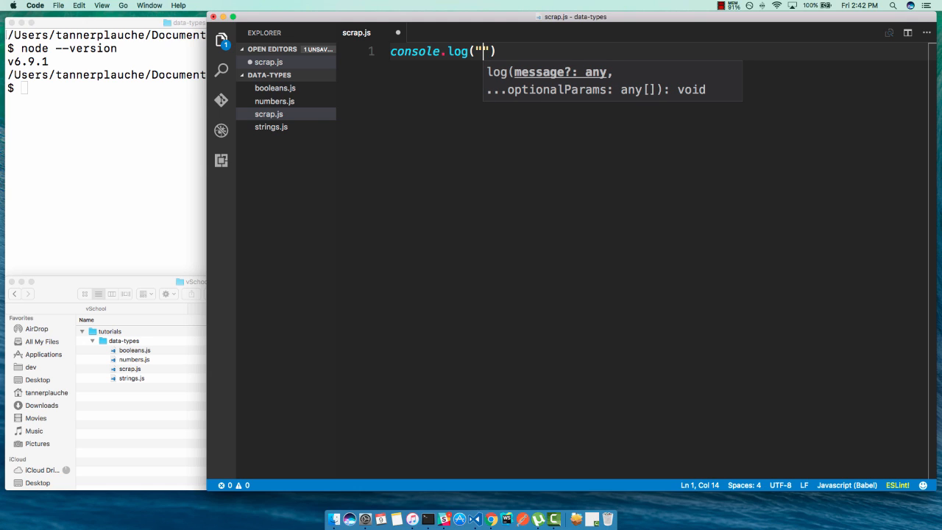
type("It's")
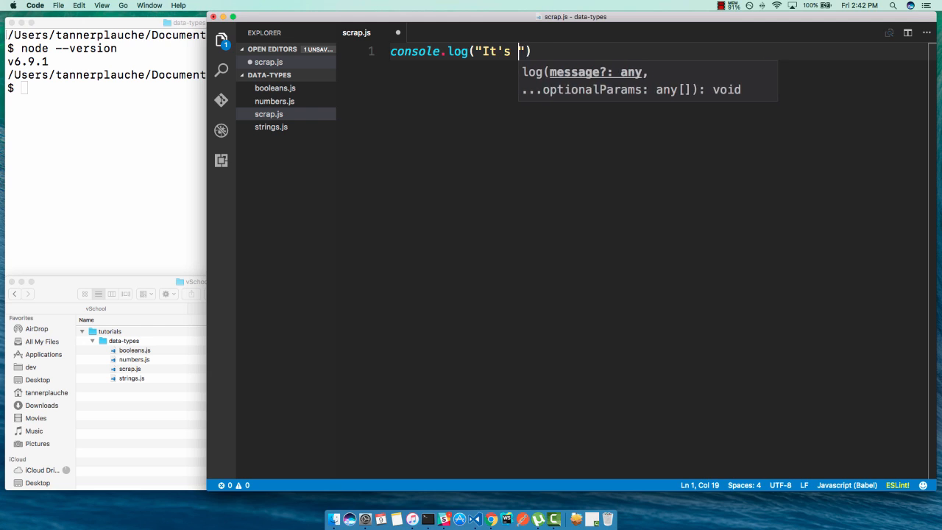
type("working!")
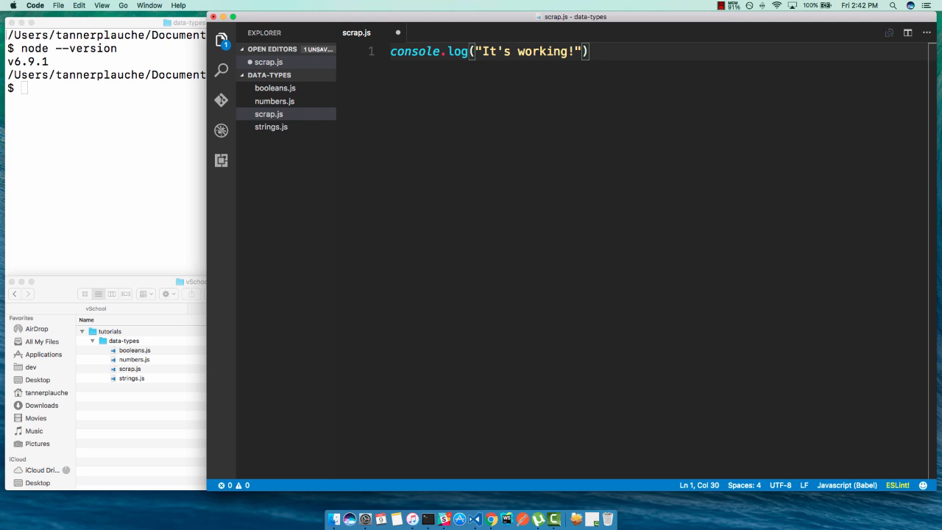
type(";")
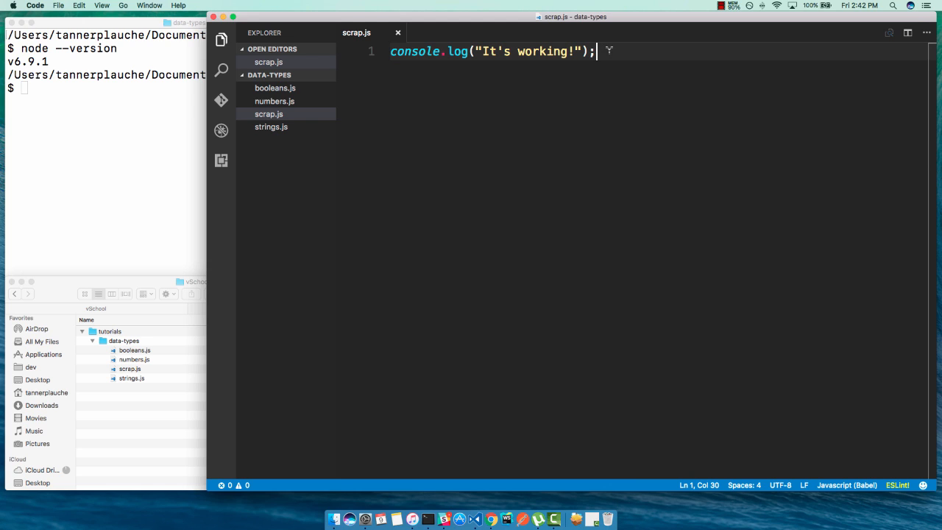
mouse_move(619, 86)
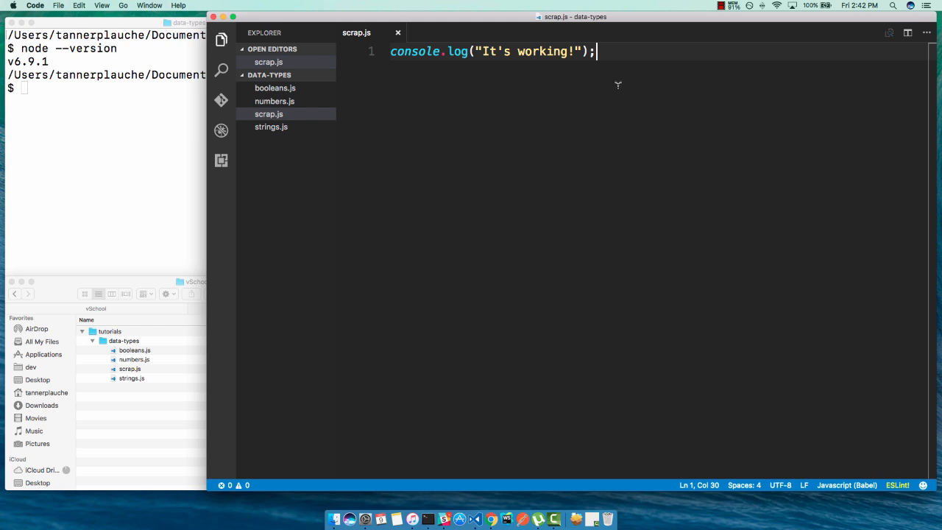
mouse_move(453, 318)
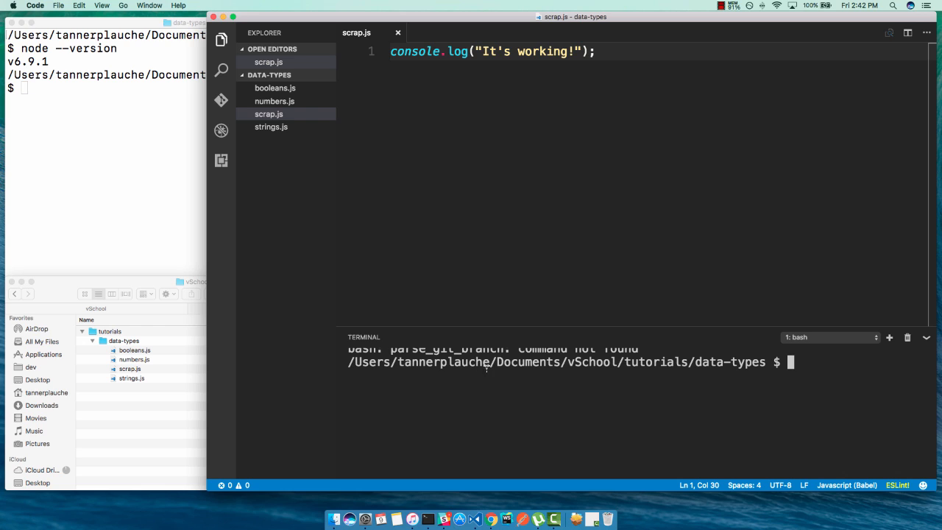
Start a fresh integrated terminal bash session in the data-types folder.
left_click(886, 334)
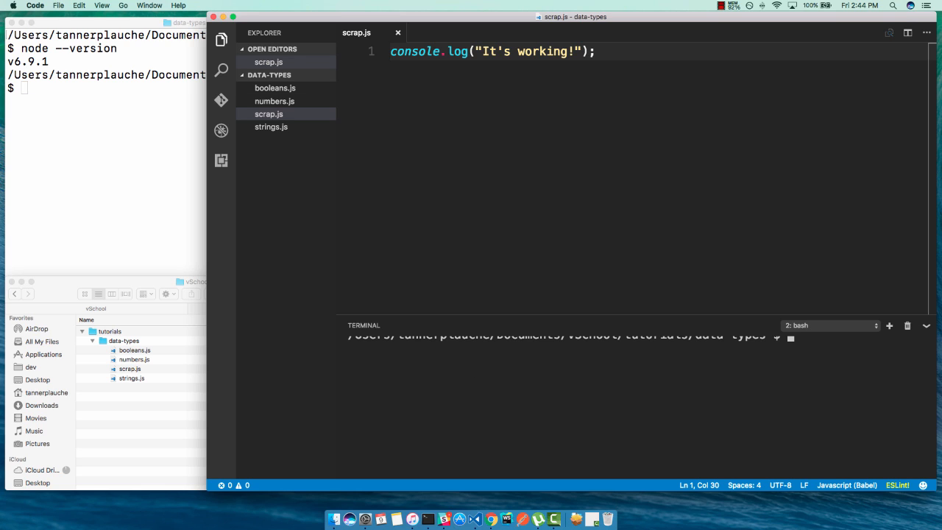
left_click(101, 6)
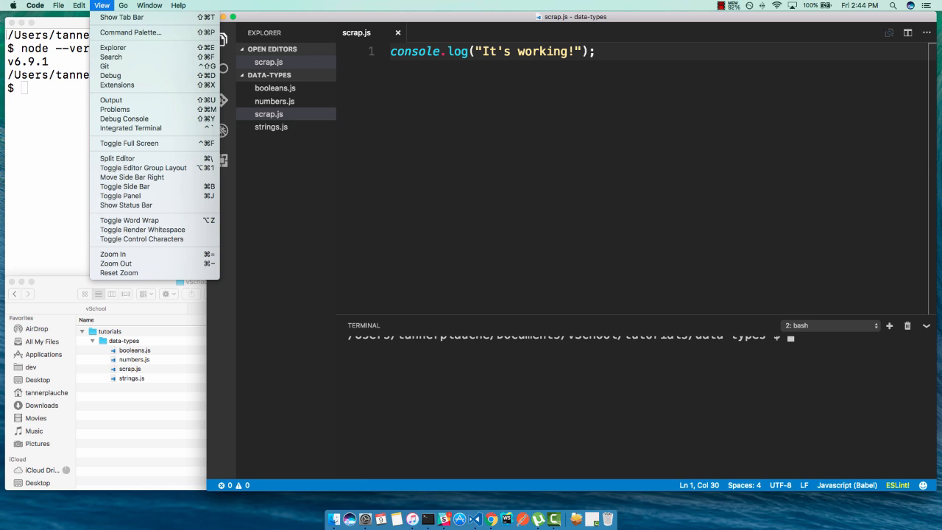
mouse_move(115, 109)
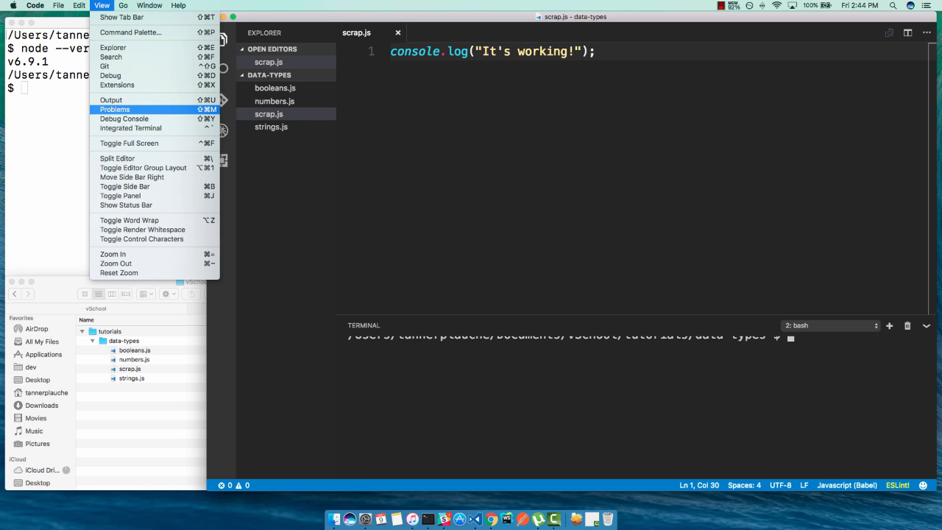
mouse_move(129, 143)
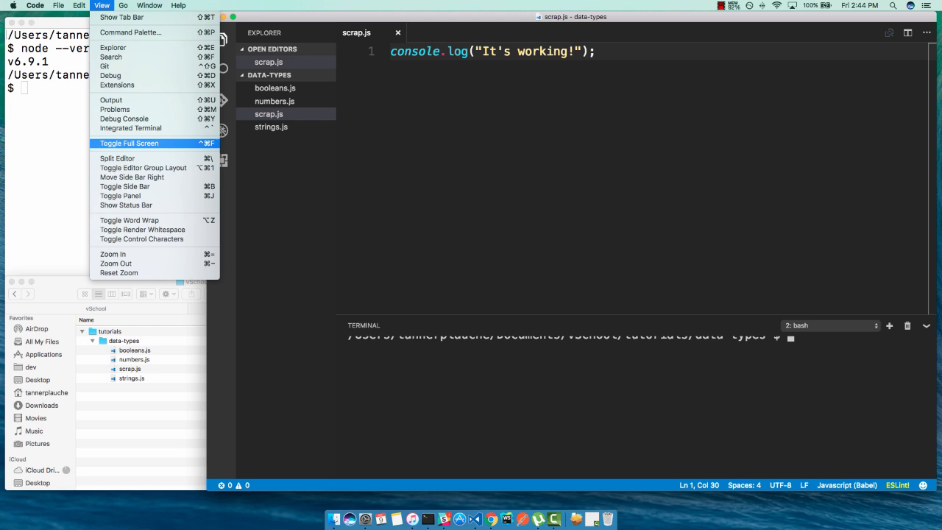
mouse_move(130, 128)
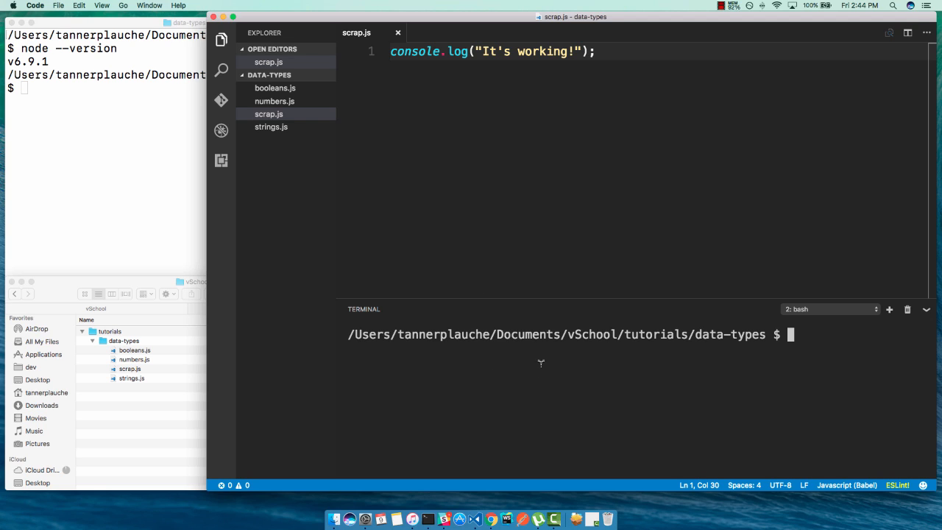
mouse_move(551, 341)
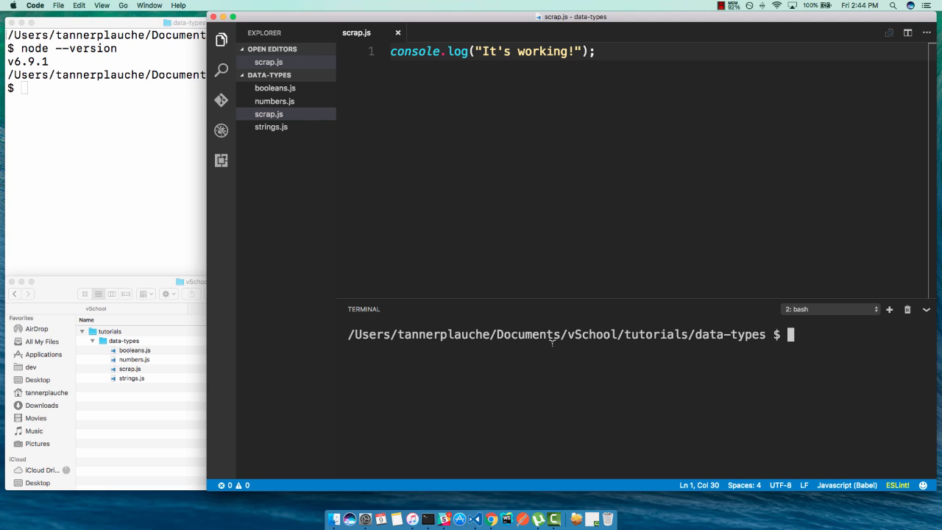
mouse_move(647, 362)
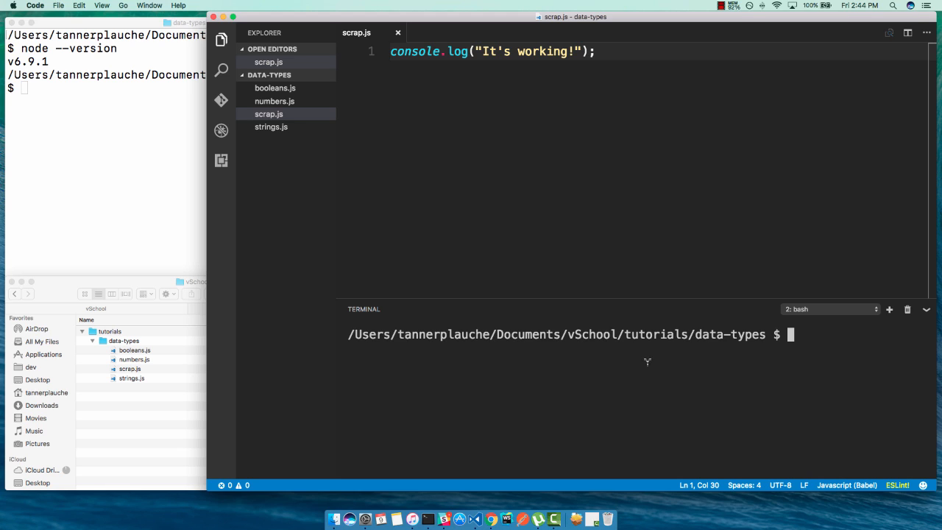
mouse_move(521, 138)
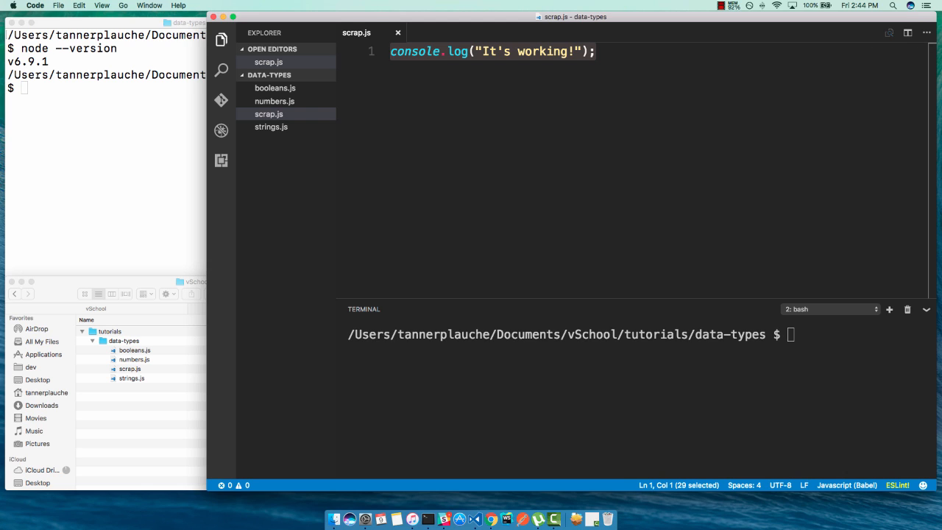
mouse_move(709, 374)
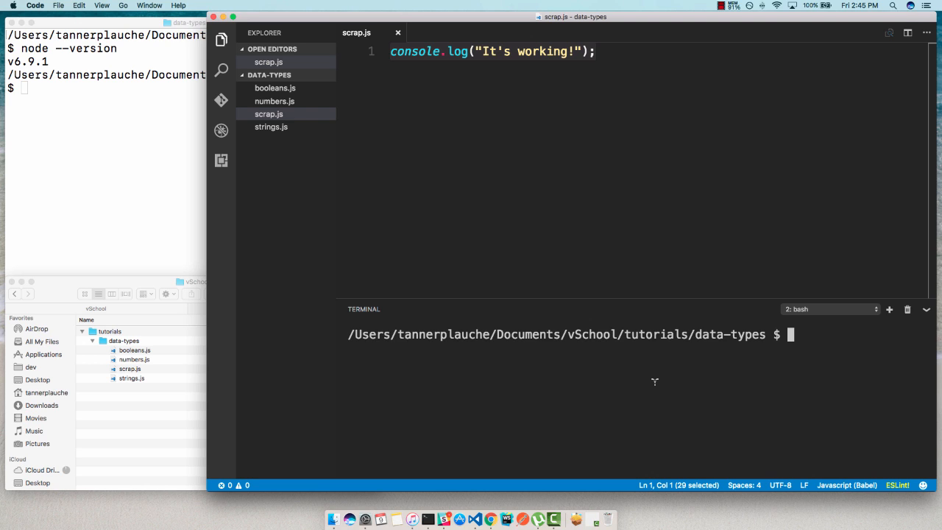
List the folder with ls and run node scrap.js to print It's working!
type("ls")
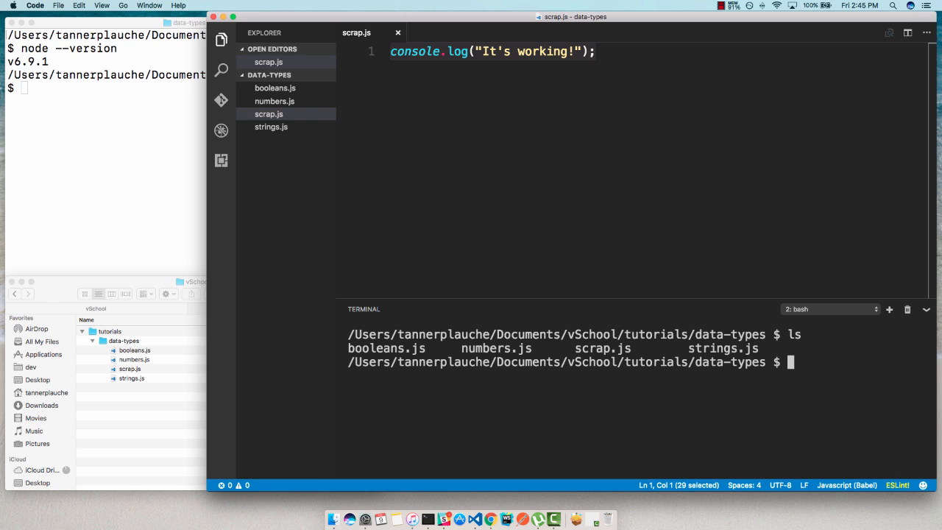
type("node")
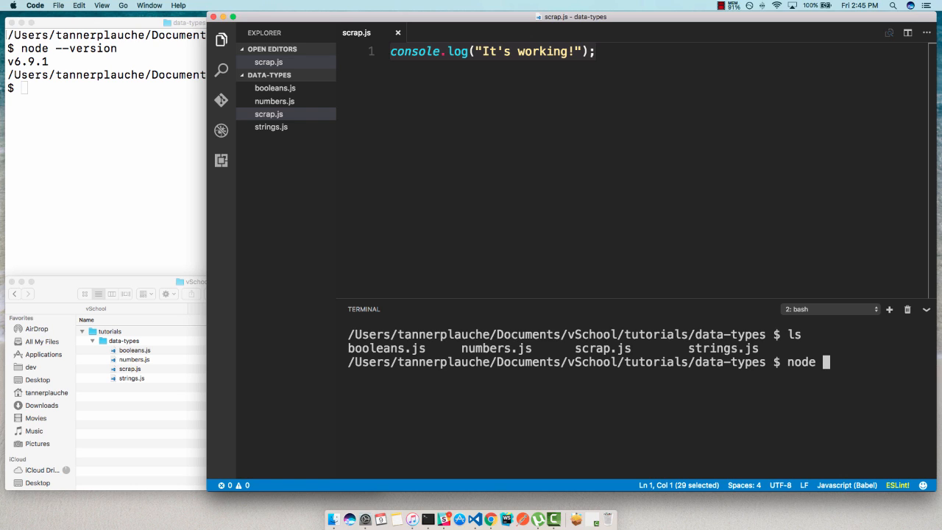
type("scrap")
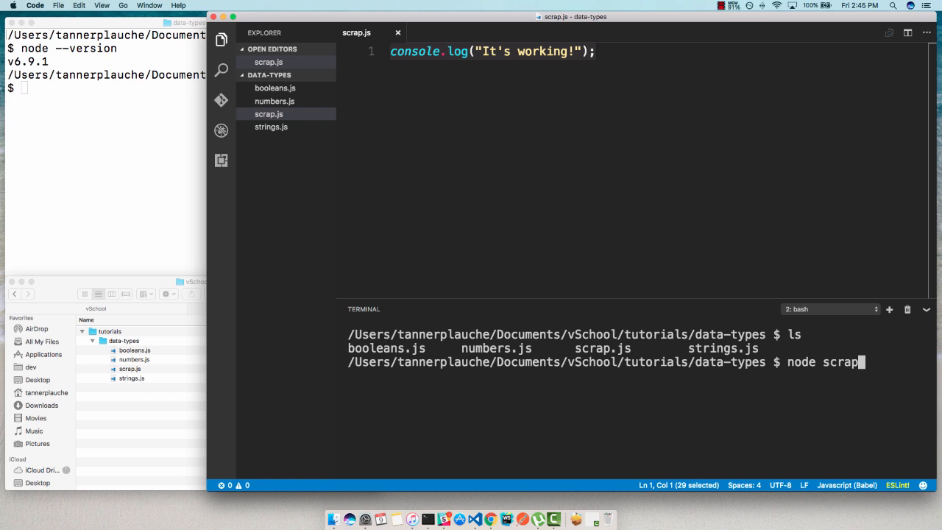
type(".js")
left_click(493, 52)
type(", ")
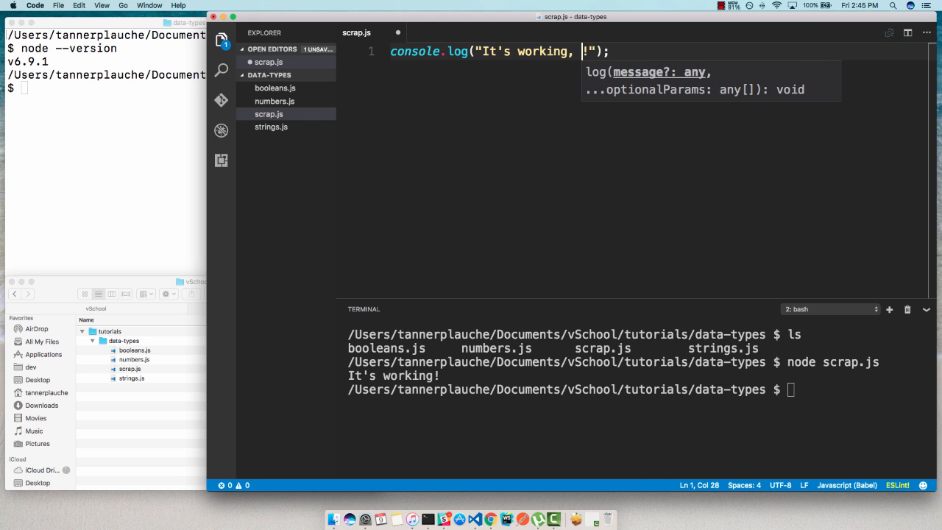
Change the message to It's working! Hurrah! and rerun the script to print it.
type("! Hur")
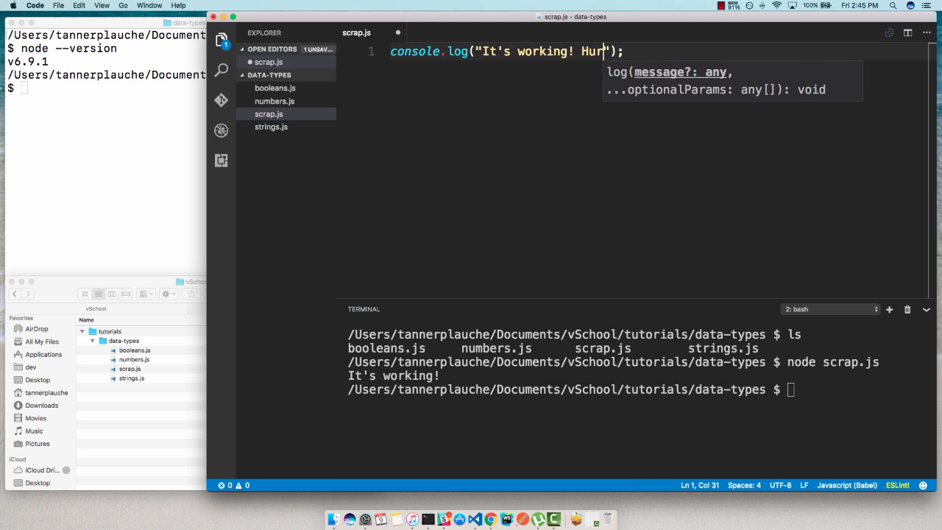
type("rah!")
left_click(637, 389)
type("node scrap.js")
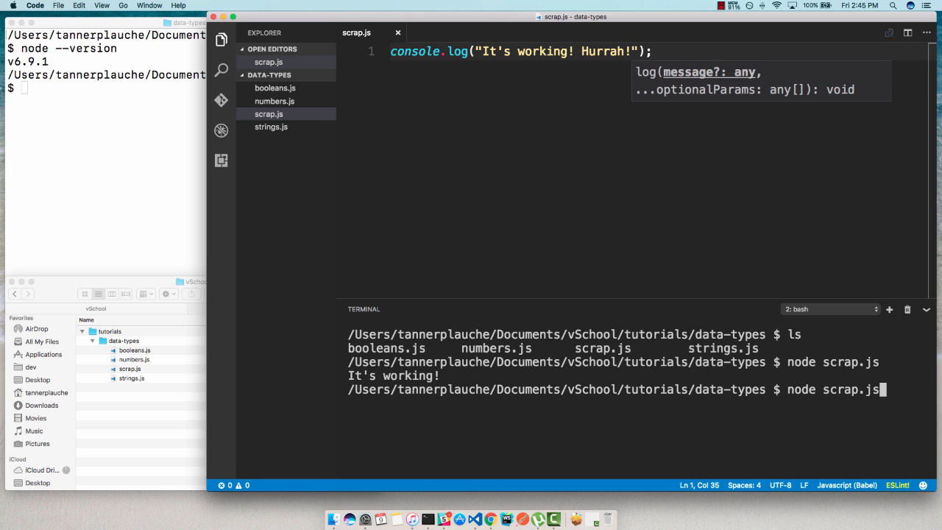
key("enter")
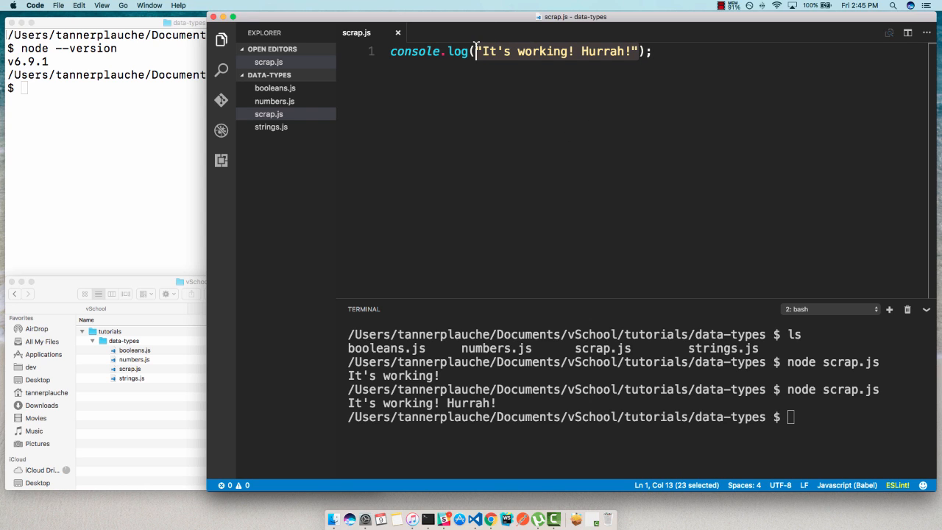
Replace the string with 2 + 2 and run node scrap.js so it prints 4.
type("2 +2")
left_click(640, 416)
type("node scrap.js")
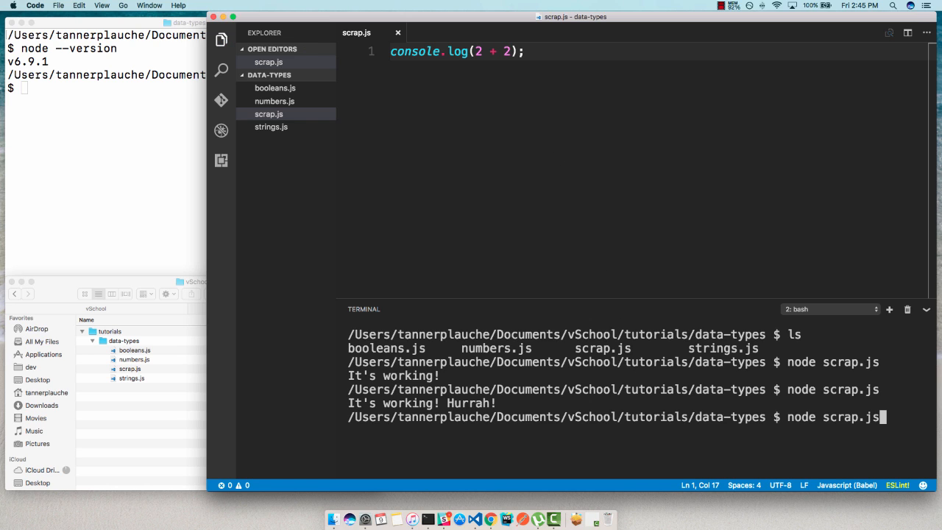
key("Enter")
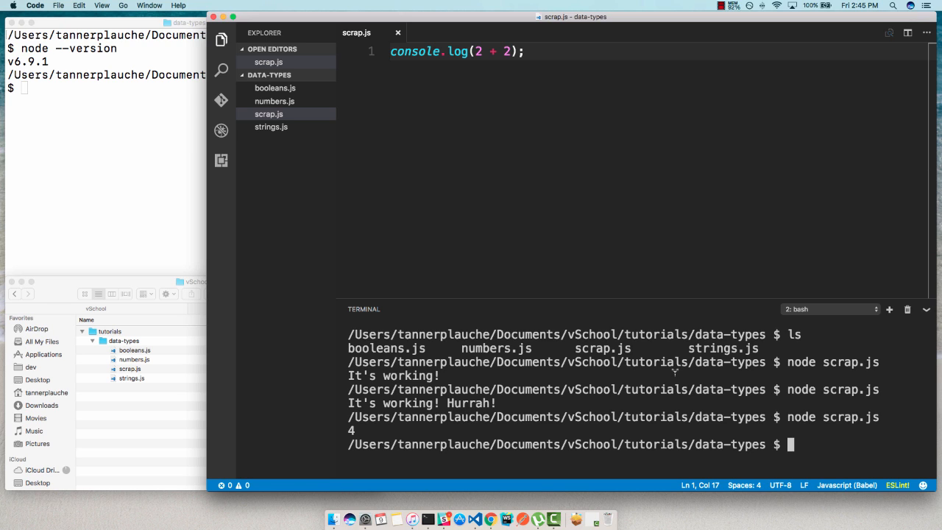
mouse_move(503, 186)
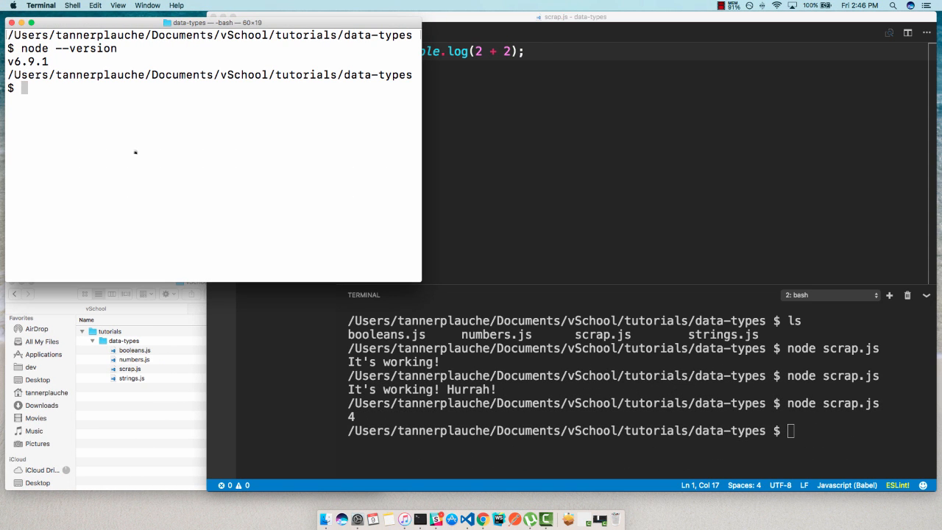
Run node scrap.js in the macOS Terminal and again in the integrated terminal, printing 4.
type("node scrap.js")
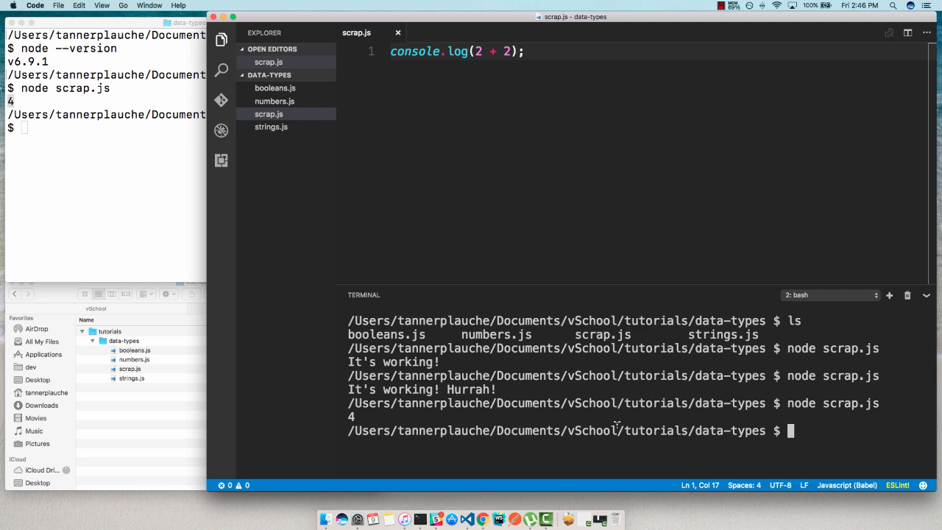
type("node scrap.js")
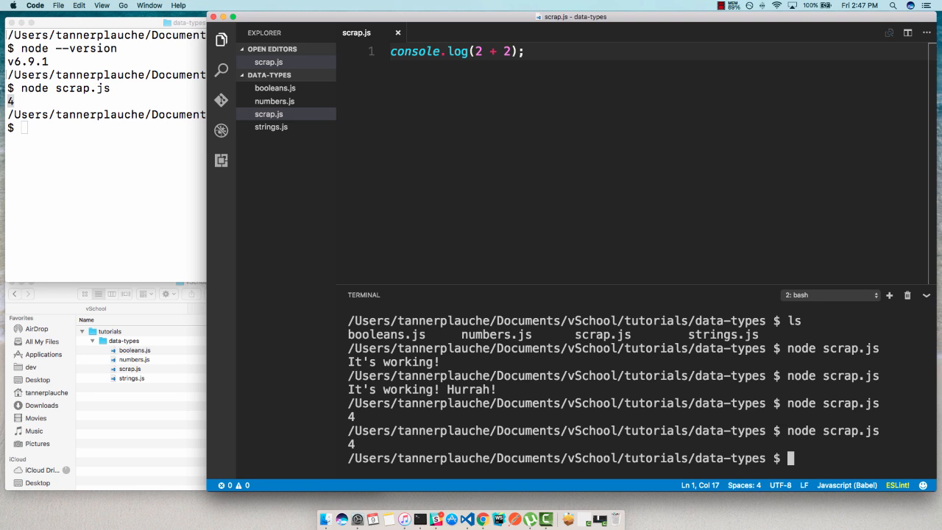
mouse_move(535, 267)
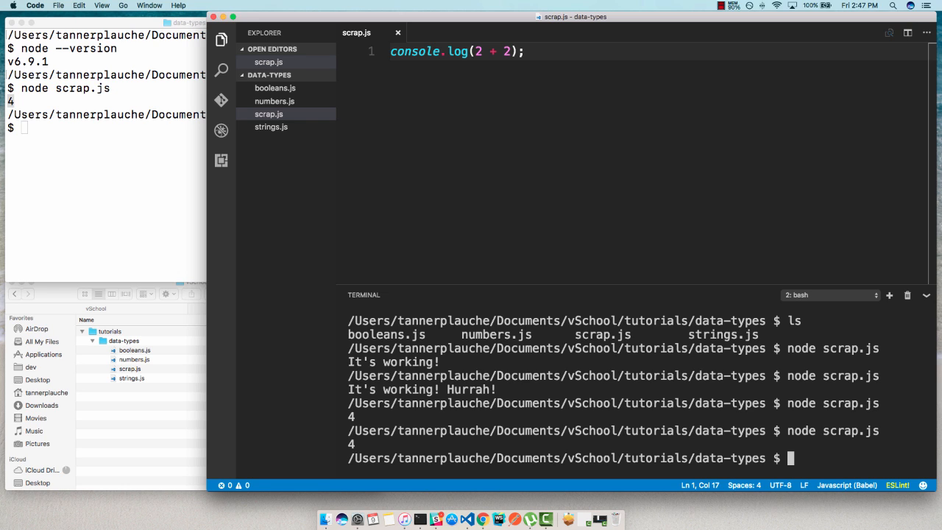
Show the View menu's layout and panel options.
left_click(102, 6)
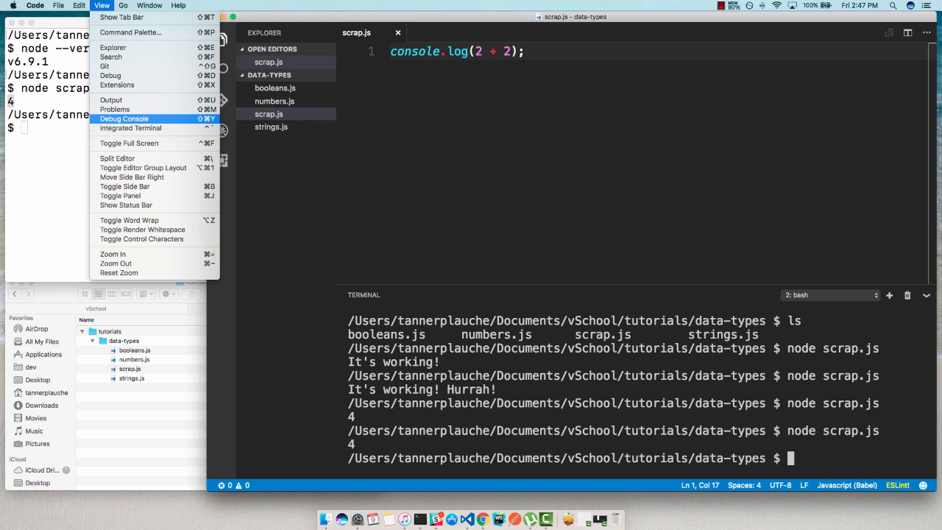
mouse_move(132, 176)
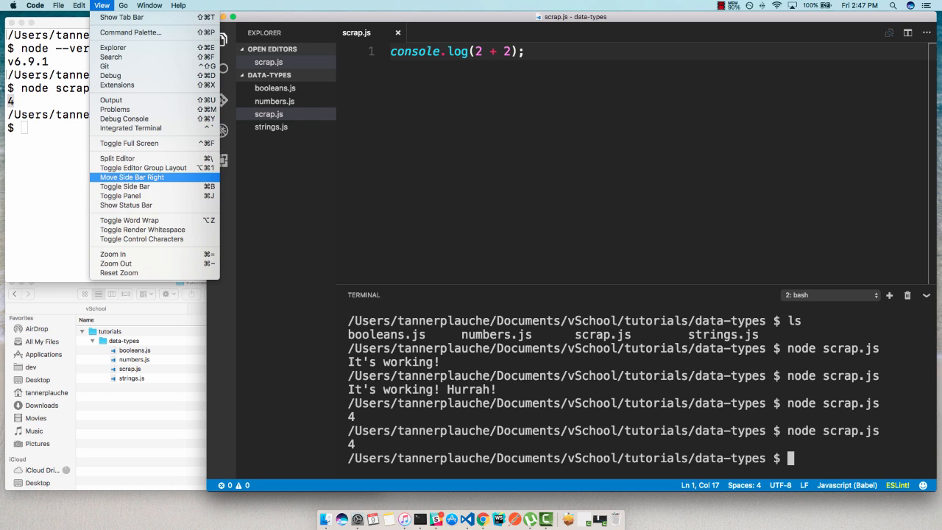